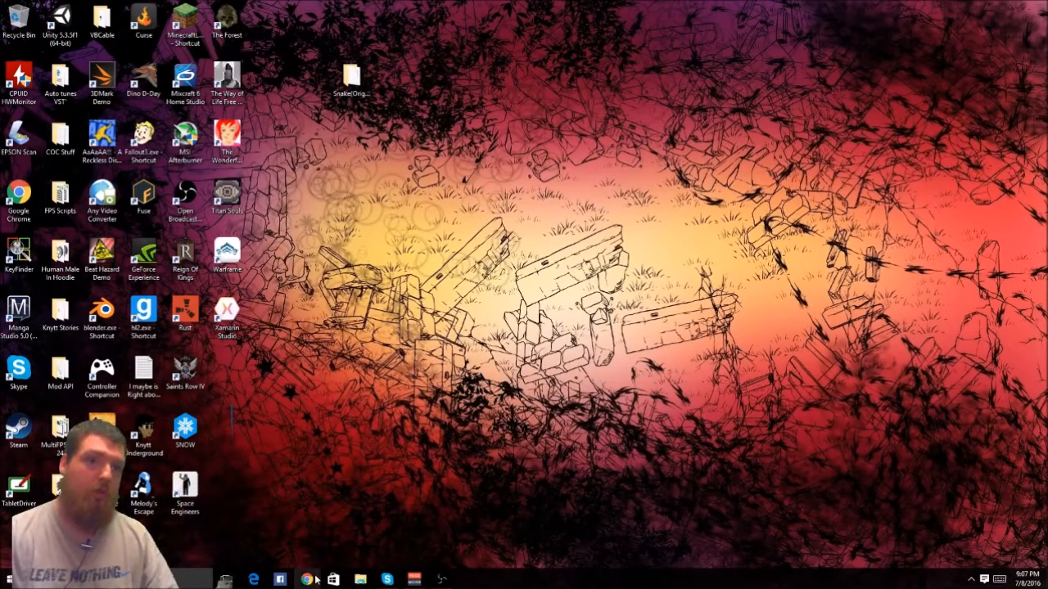
- Launch Google Chrome from the desktop to the Google home page
left_click(301, 580)
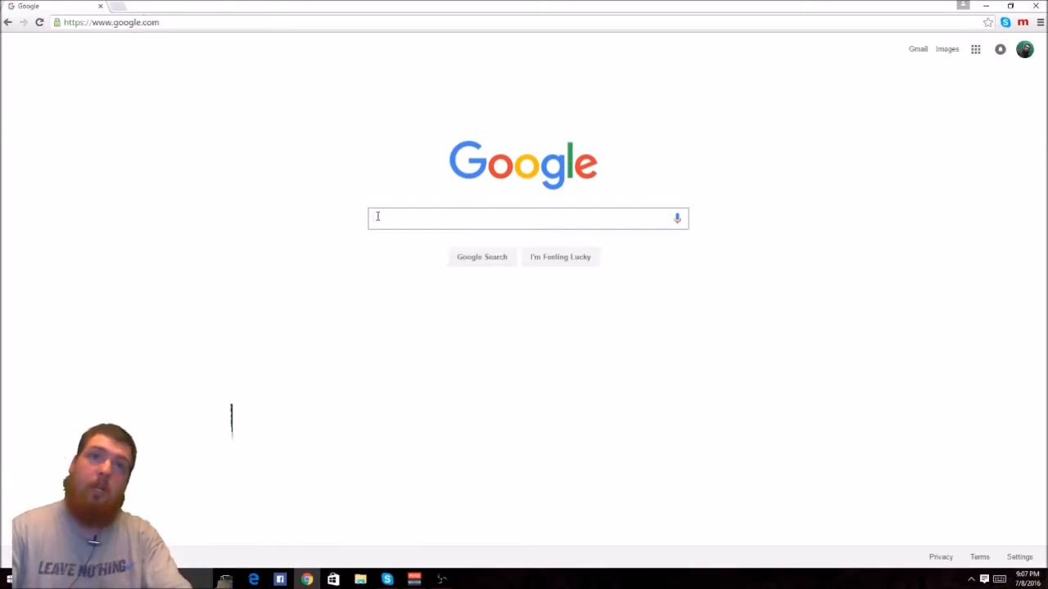
- Search Google for 'fallout 3 game of the year edition case cover'
type("fallout 3 game of the year edi")
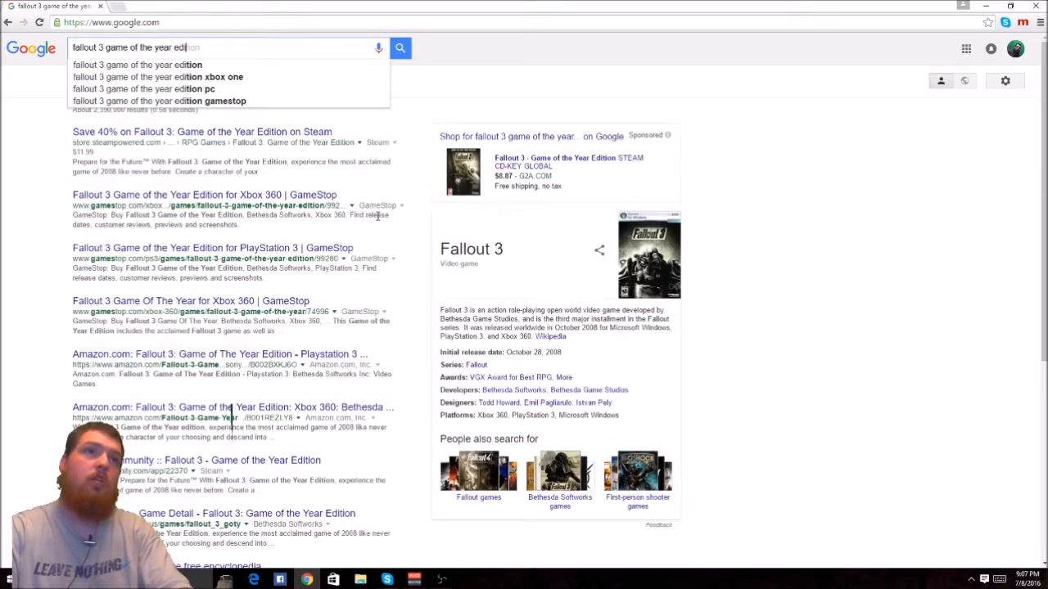
type("case")
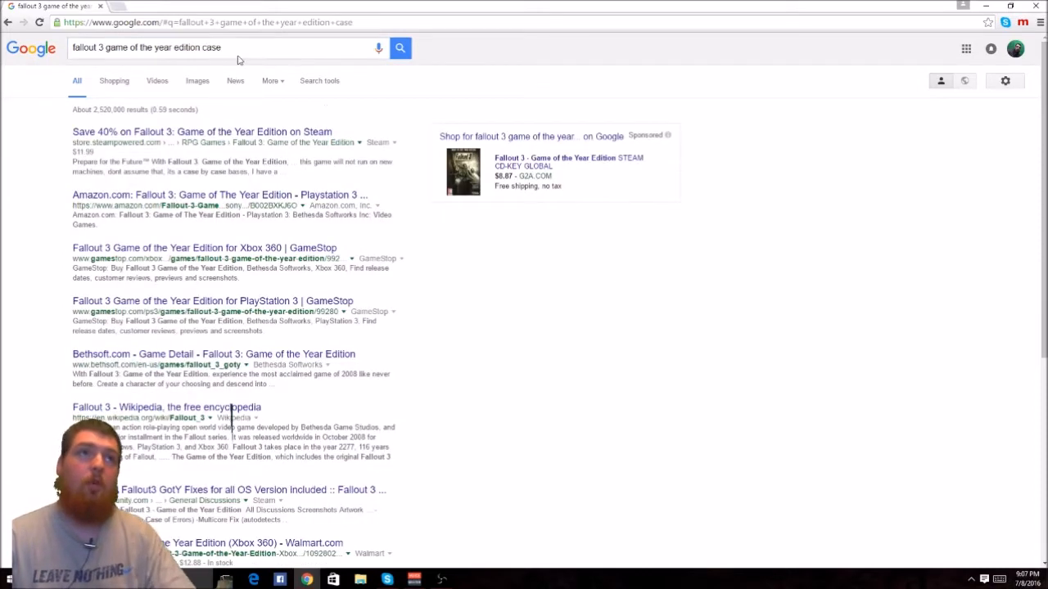
type("cover")
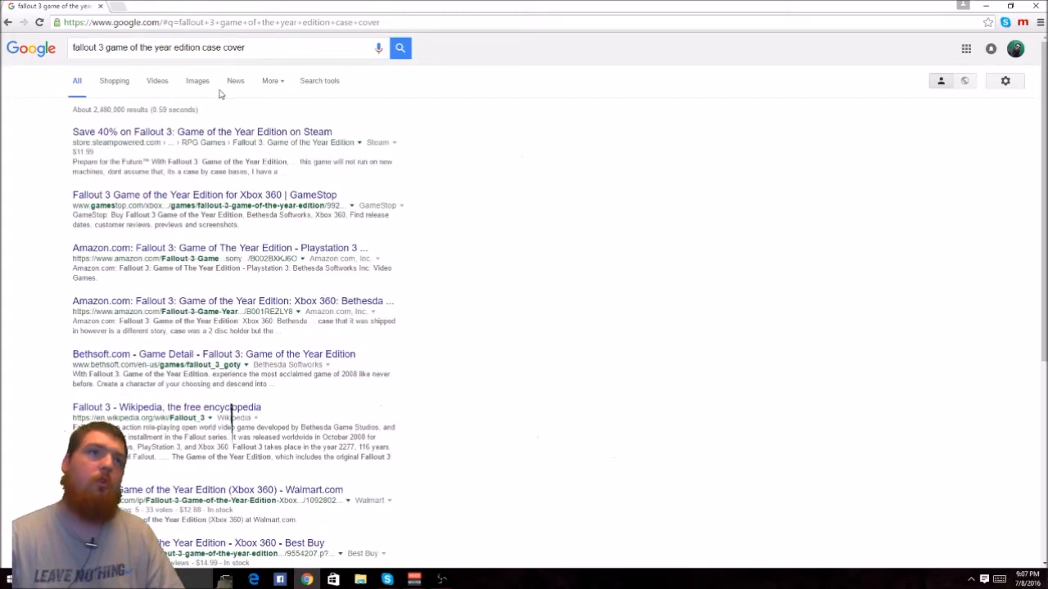
- Switch to Images results and preview the Fallout 3 GOTY Xbox 360 cover
left_click(197, 80)
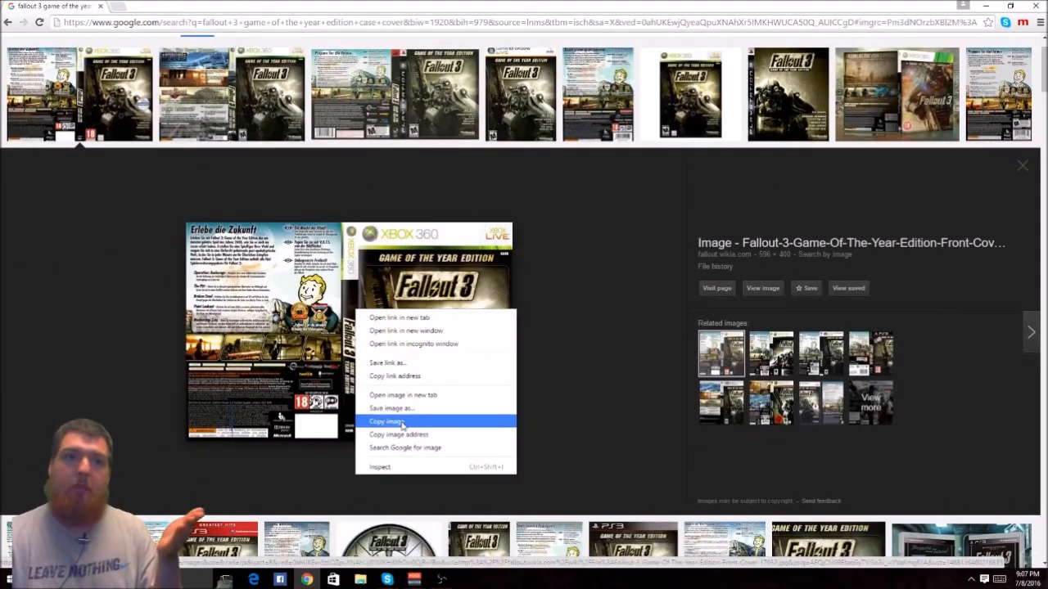
mouse_move(406, 406)
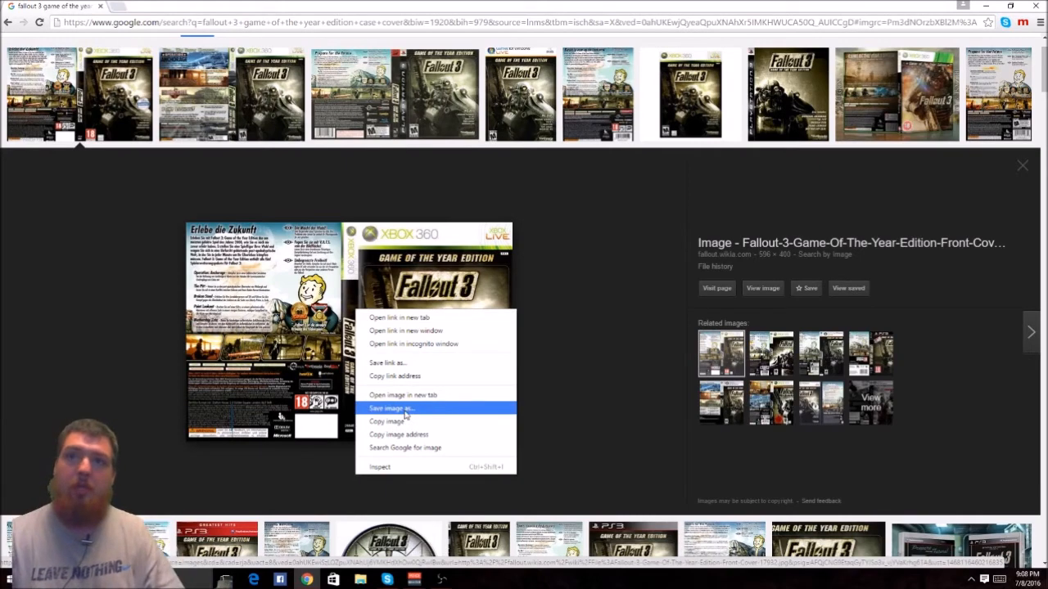
- Save the Fallout 3 cover image into the Pictures > Case Label folder
left_click(393, 406)
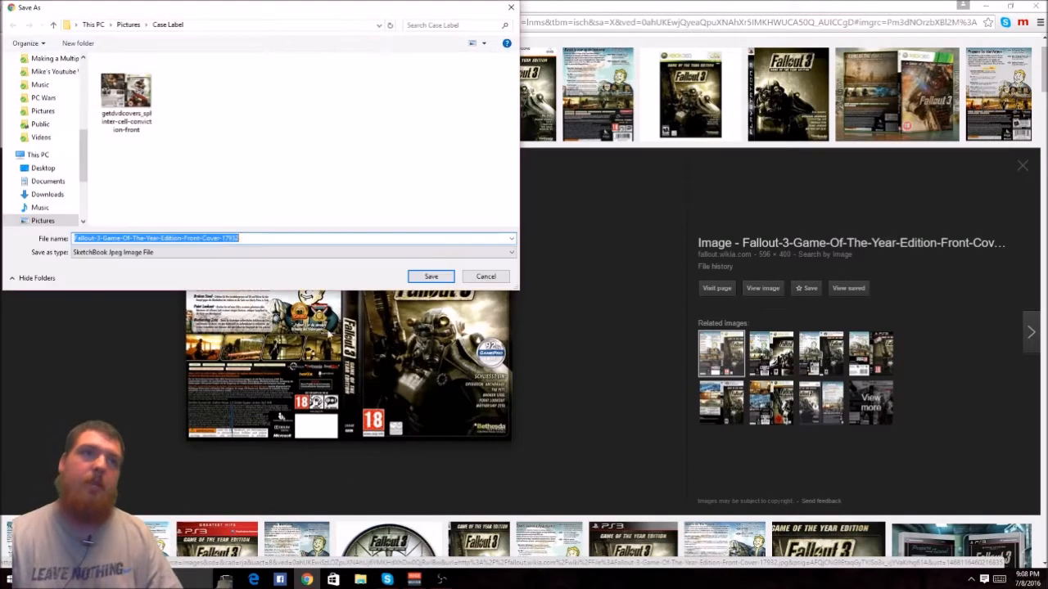
mouse_move(336, 151)
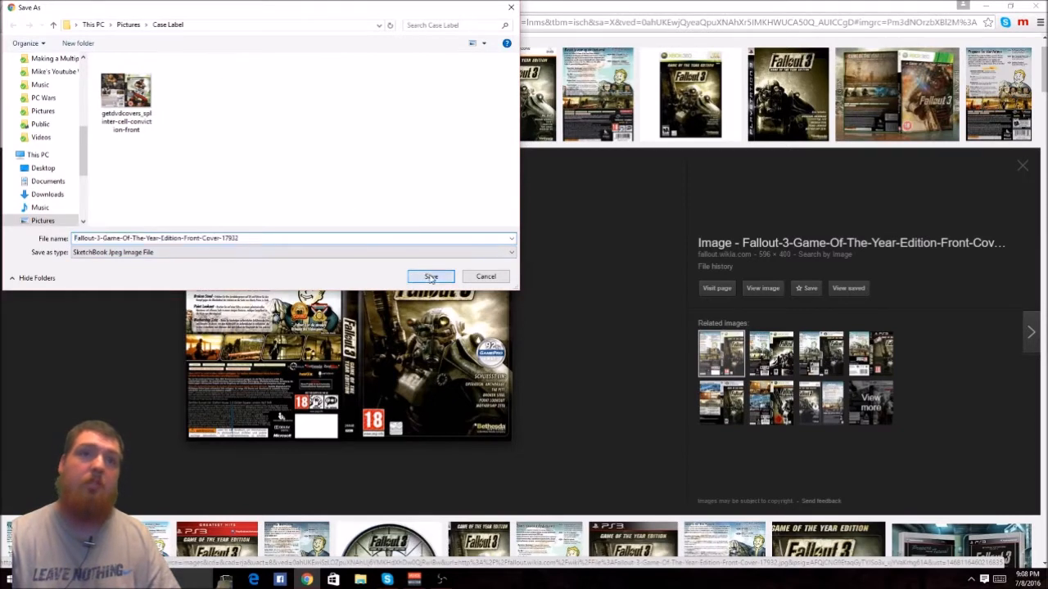
left_click(430, 275)
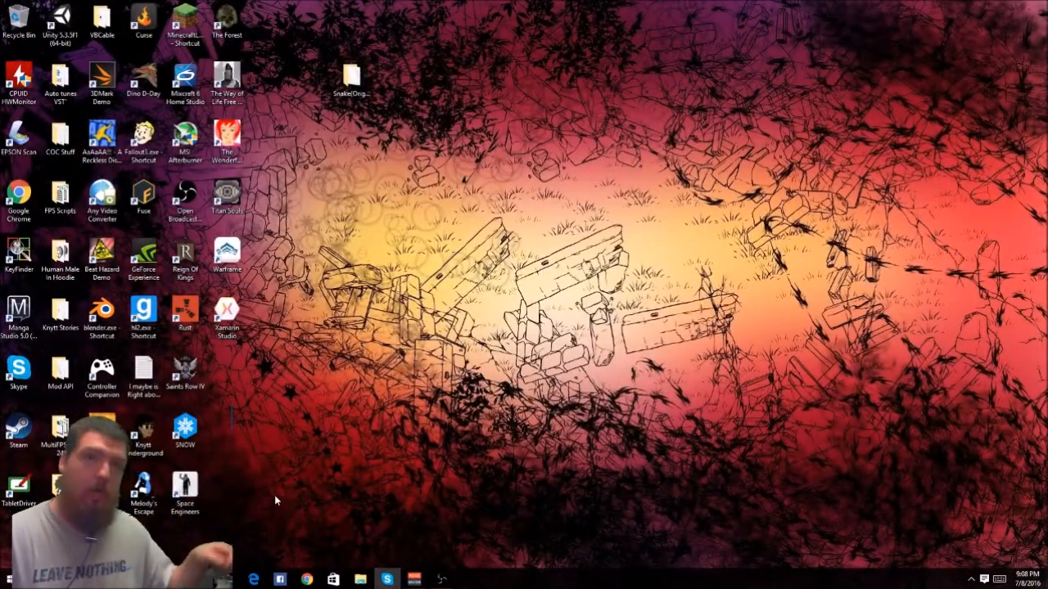
mouse_move(326, 421)
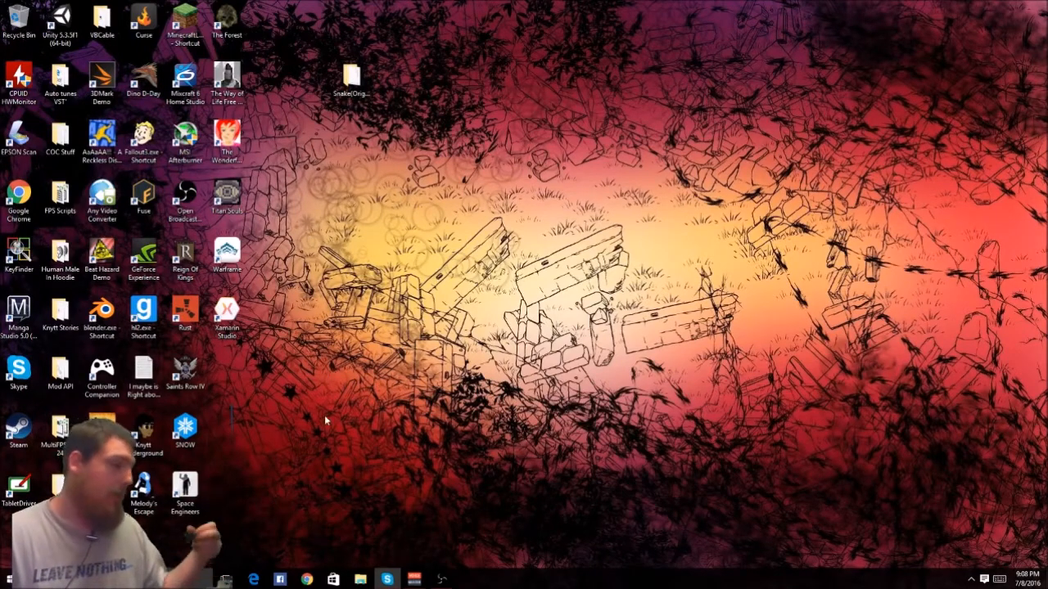
mouse_move(576, 103)
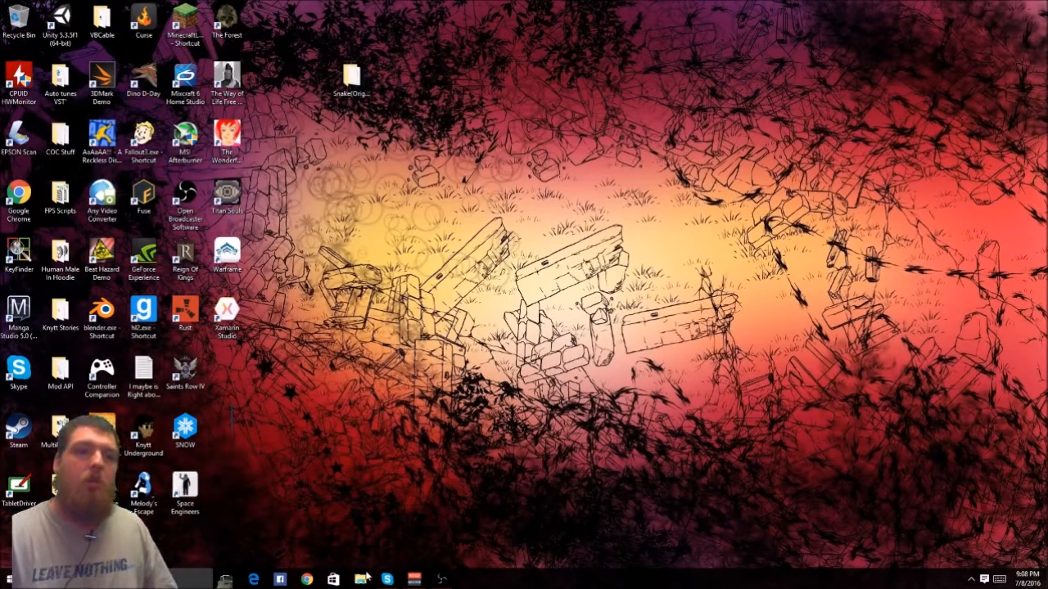
- Launch File Explorer showing the Pictures folder
left_click(357, 576)
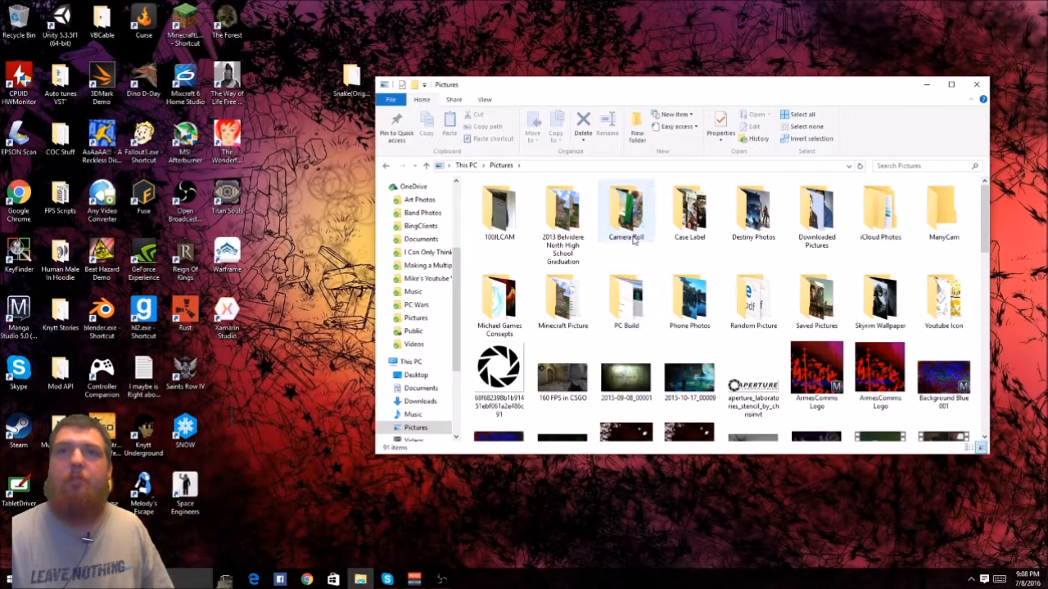
- Start printing the saved Fallout 3 cover from the Case Label folder
double_click(688, 210)
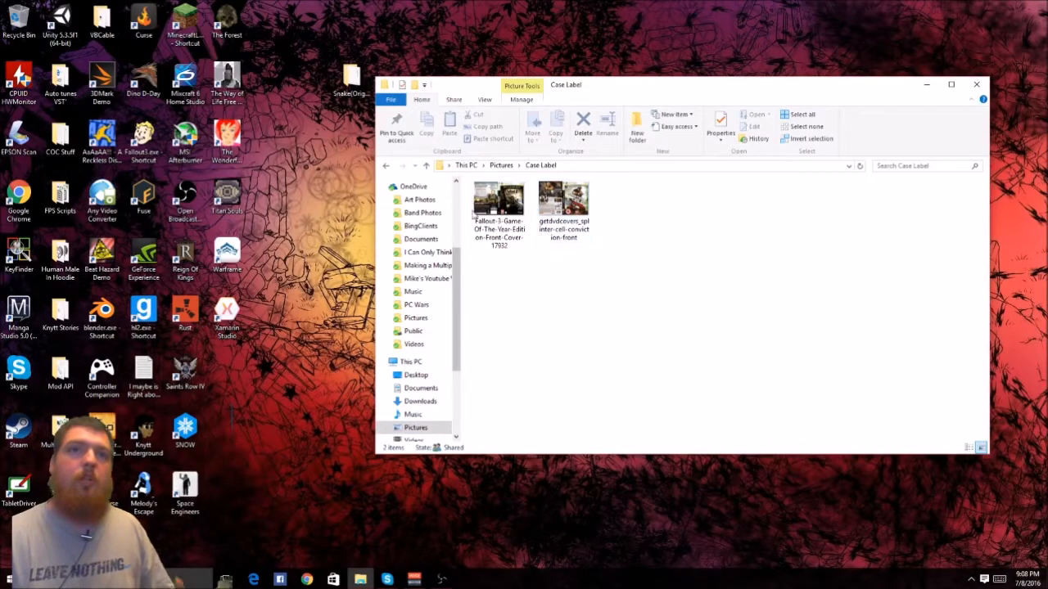
right_click(498, 199)
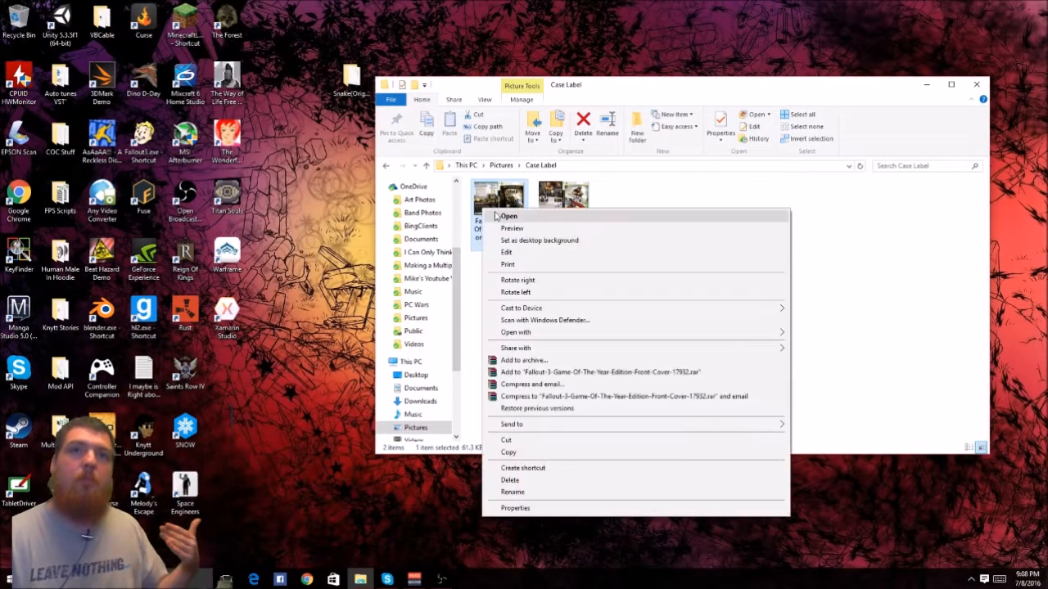
left_click(508, 266)
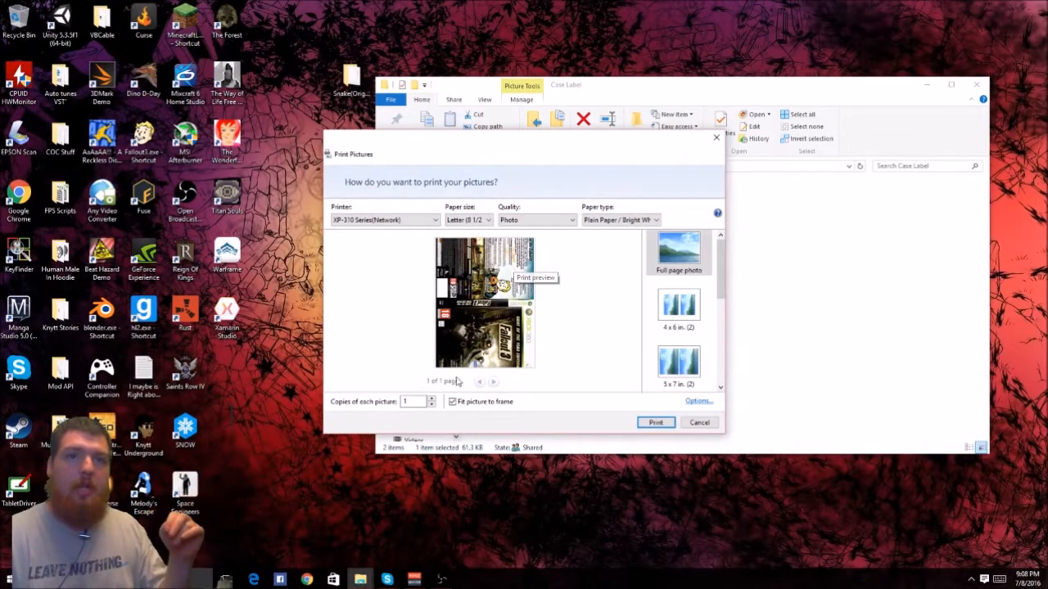
- Print the cover at Letter size on plain paper without fit-to-frame
left_click(452, 403)
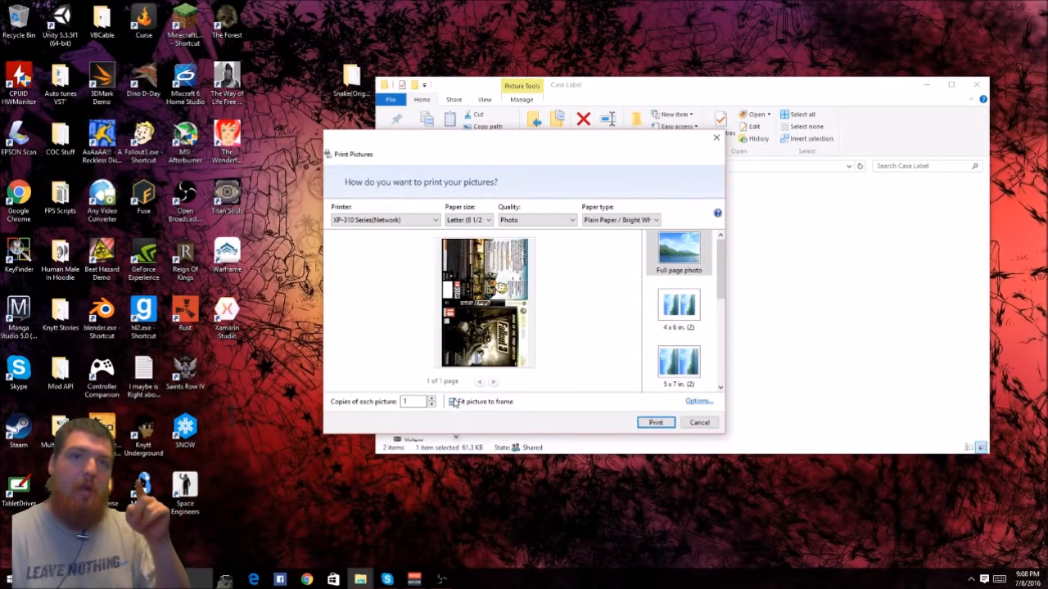
left_click(452, 403)
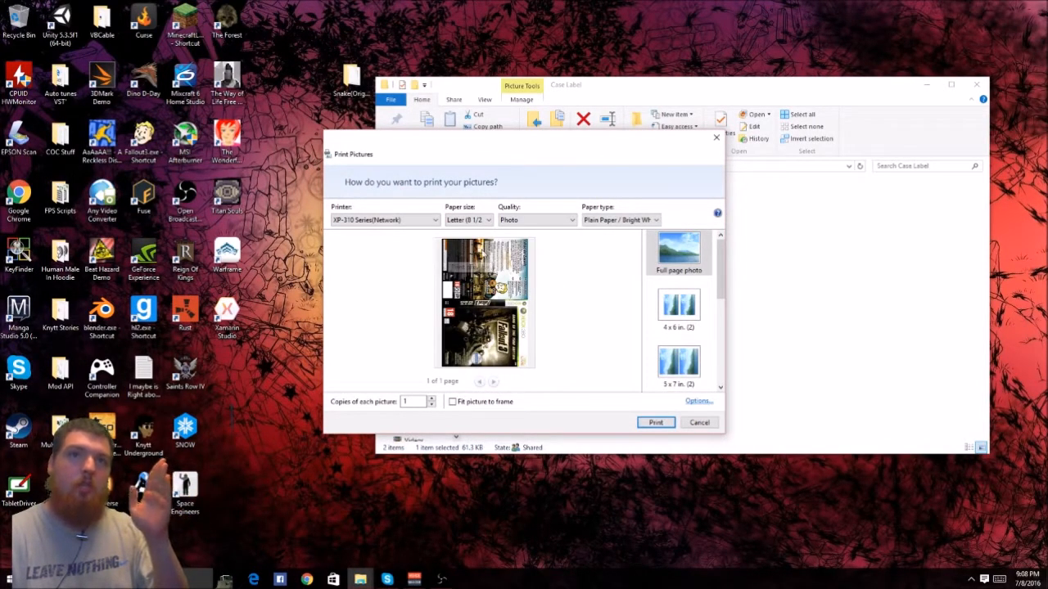
left_click(495, 219)
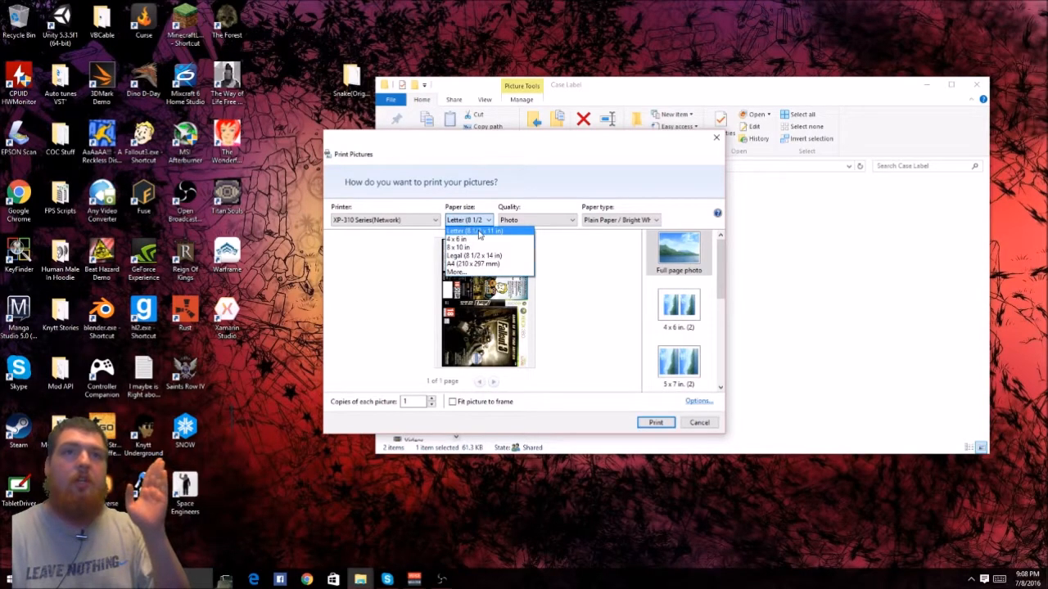
left_click(472, 229)
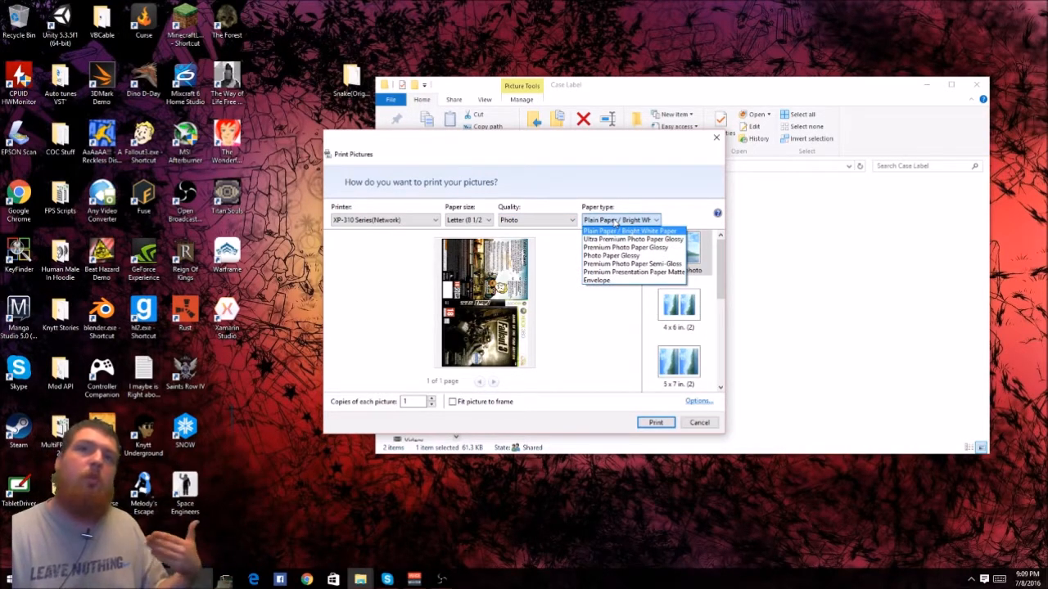
left_click(632, 229)
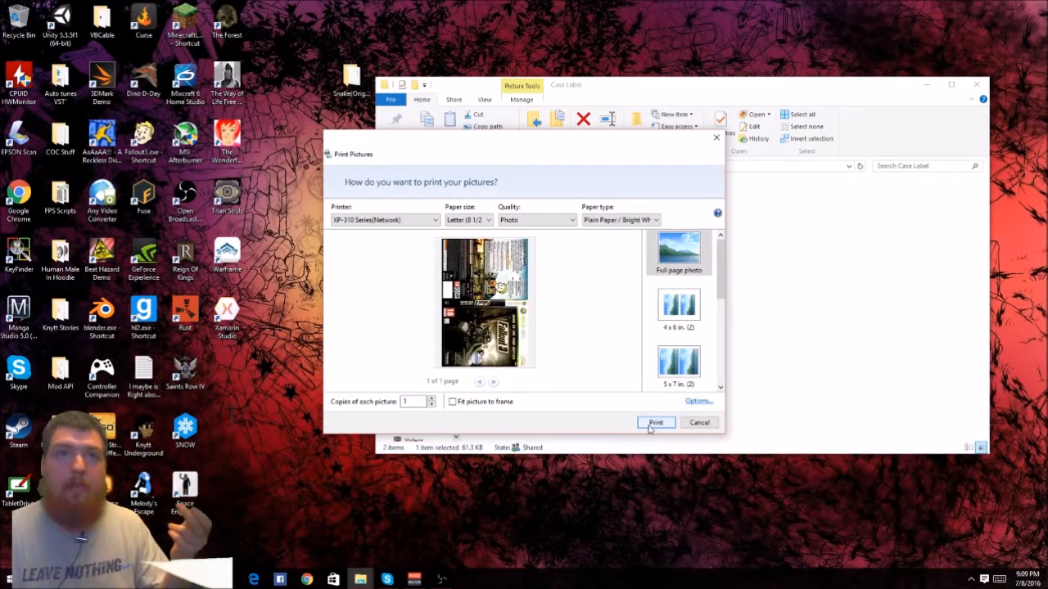
left_click(698, 422)
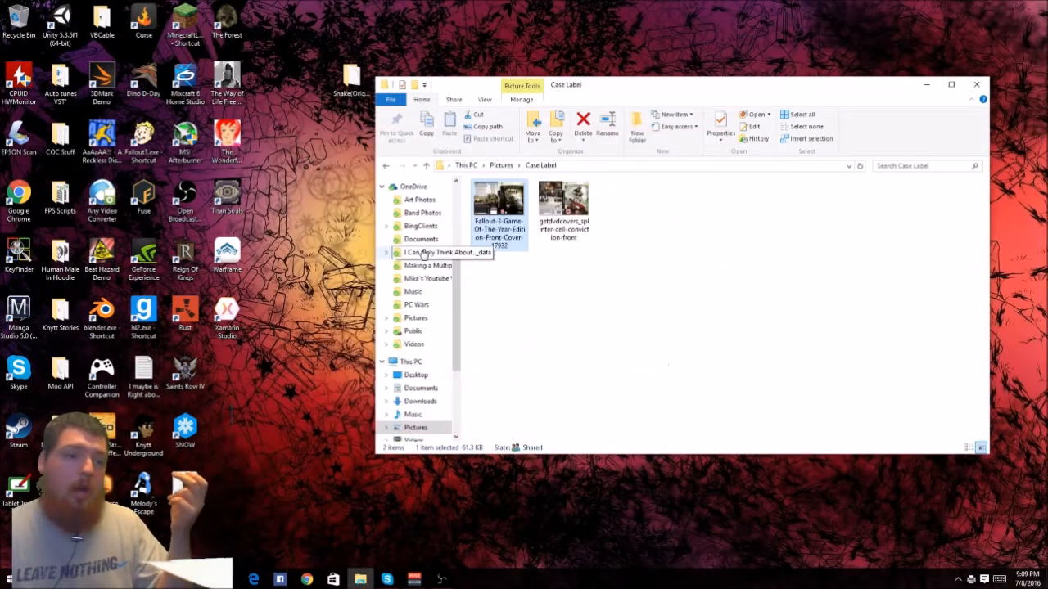